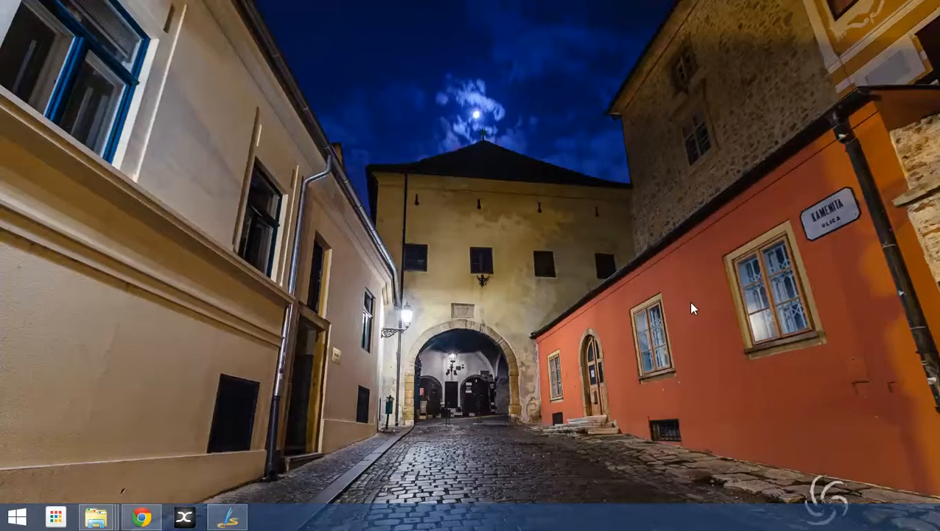
{"action": "mouse_move", "coordinate": [559, 342]}
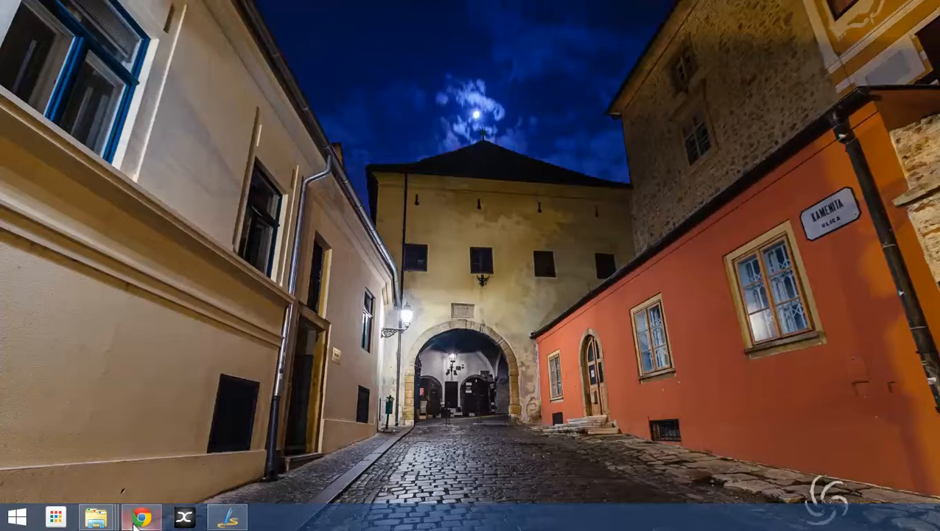
Restore the File Explorer window showing the PowerShell training videos folder.
{"action": "left_click", "coordinate": [95, 517]}
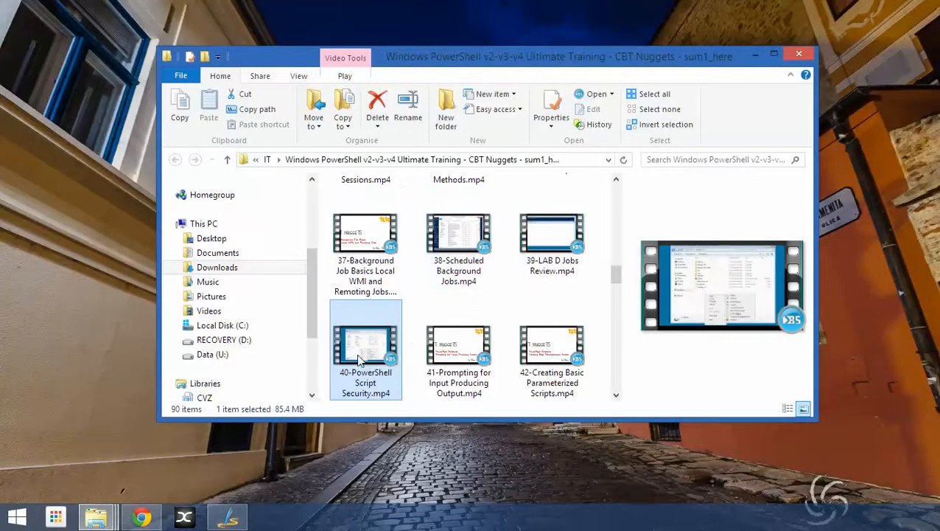
{"action": "mouse_move", "coordinate": [365, 346]}
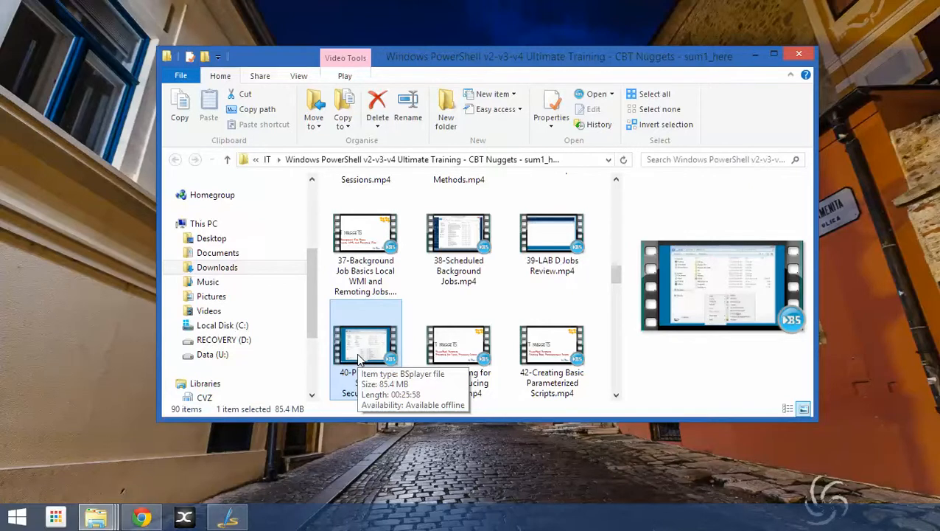
Open '40-PowerShell Script Security.mp4' in BS.Player and start it playing.
{"action": "double_click", "coordinate": [366, 344]}
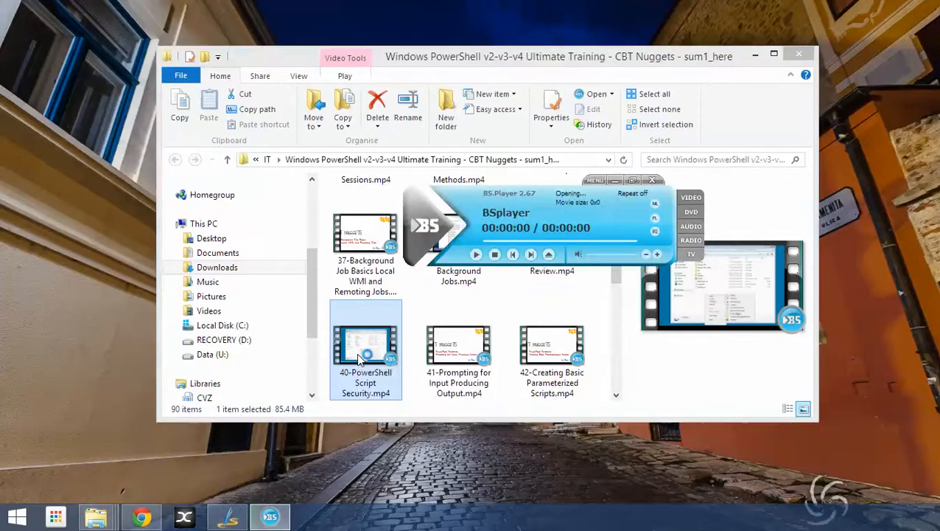
{"action": "double_click", "coordinate": [366, 346]}
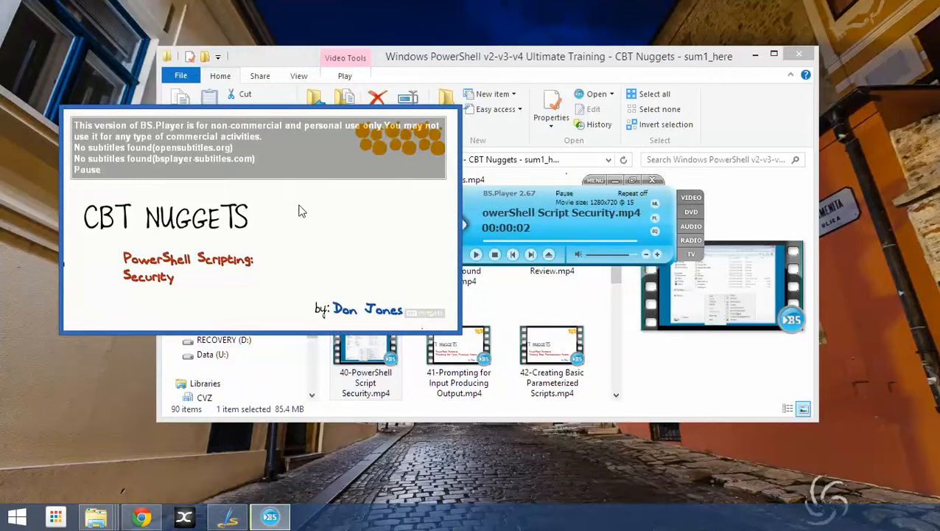
{"action": "left_click", "coordinate": [476, 255]}
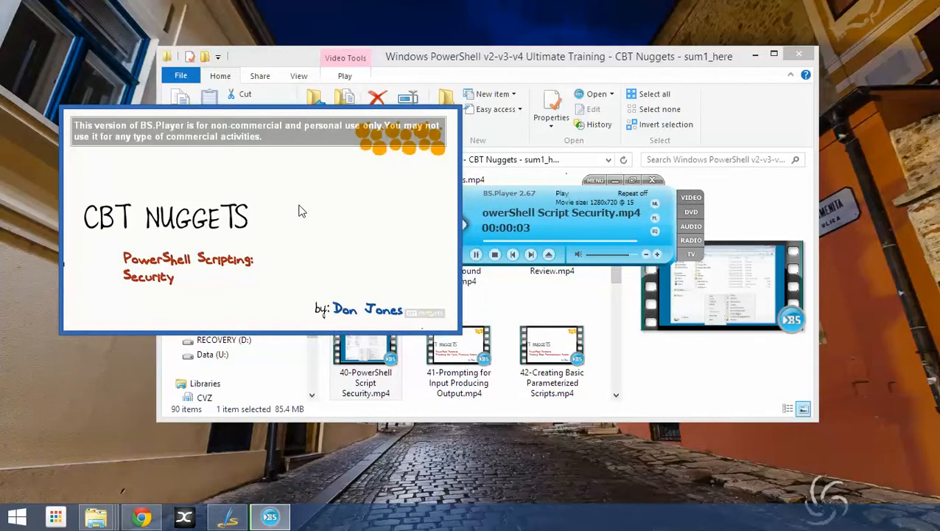
{"action": "left_click", "coordinate": [495, 254]}
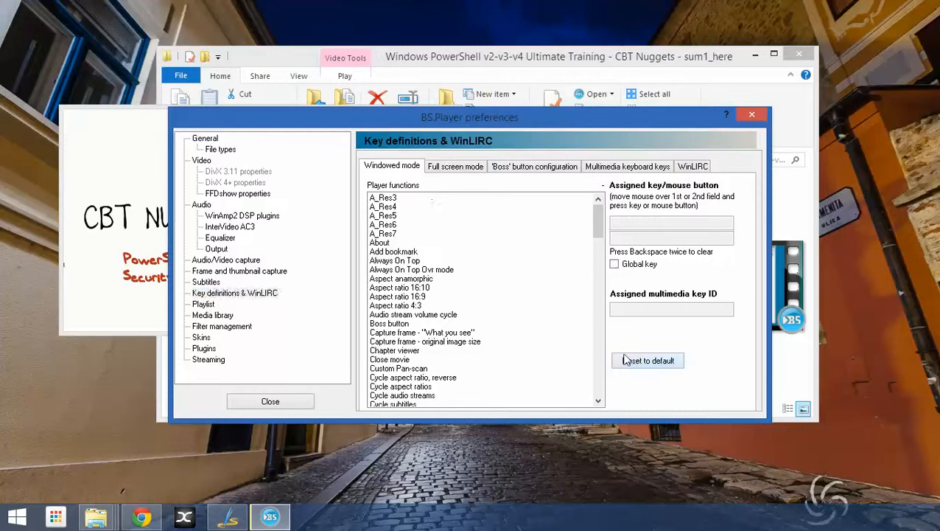
Reset the Key definitions & WinLIRC assignments to their defaults.
{"action": "left_click", "coordinate": [455, 165]}
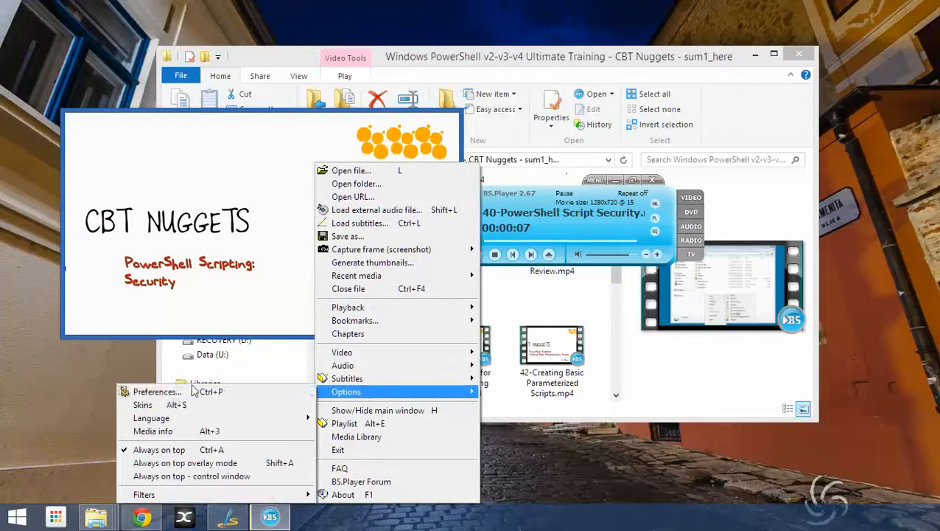
Assign Mouse Left to Pause and Play in the Windowed mode key definitions.
{"action": "left_click", "coordinate": [156, 391]}
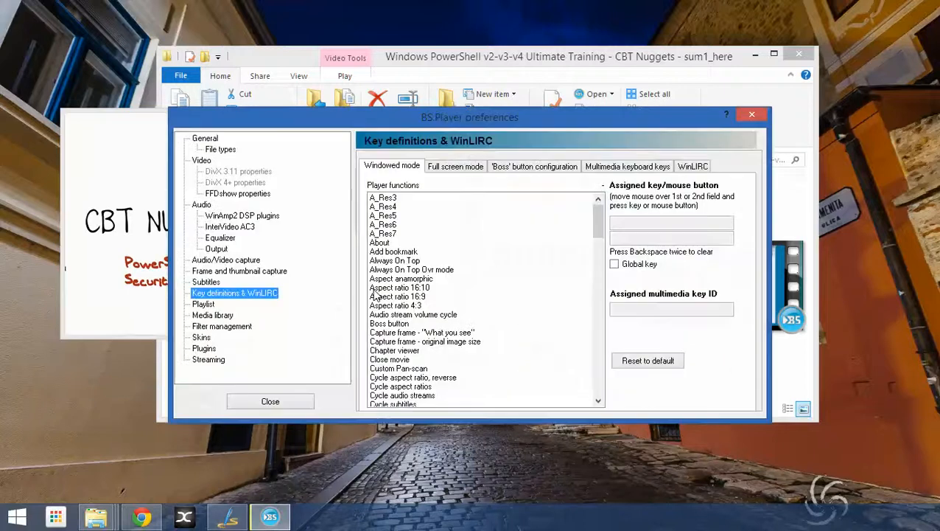
{"action": "mouse_move", "coordinate": [416, 353]}
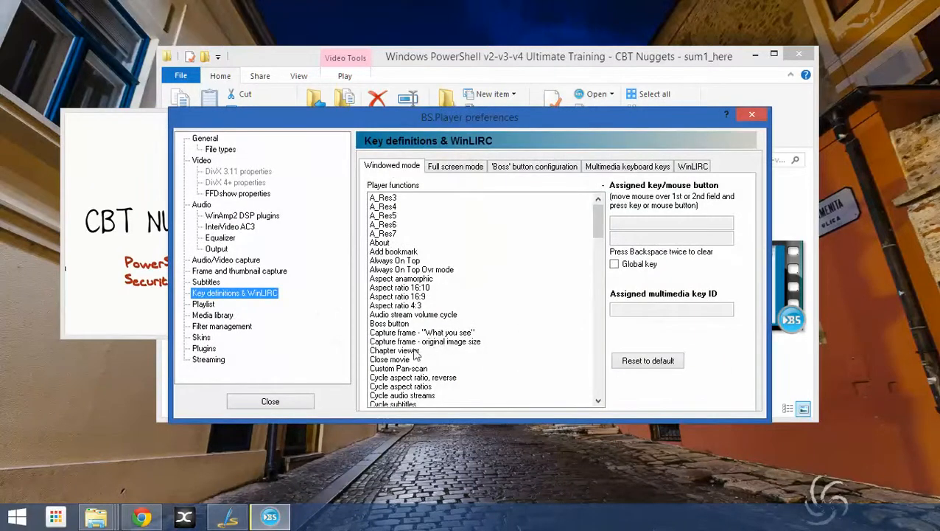
{"action": "left_click", "coordinate": [398, 350]}
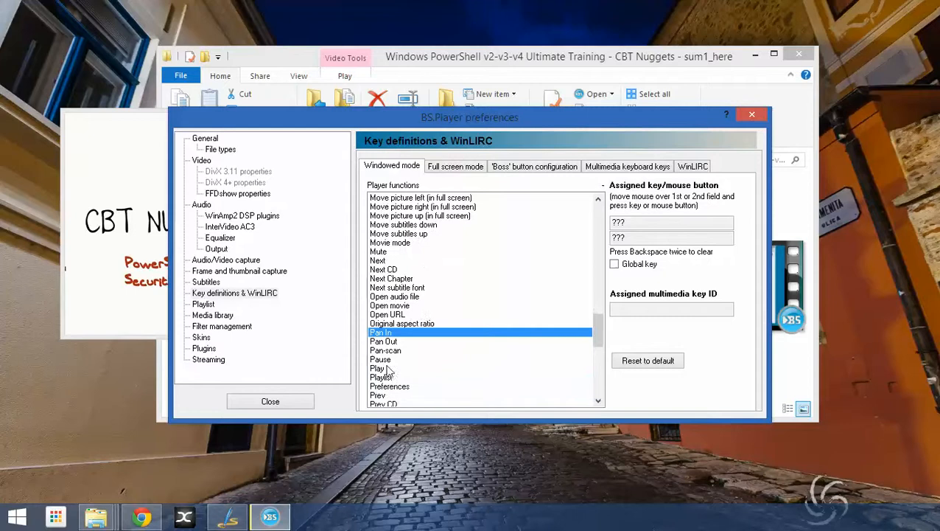
{"action": "left_click", "coordinate": [381, 359]}
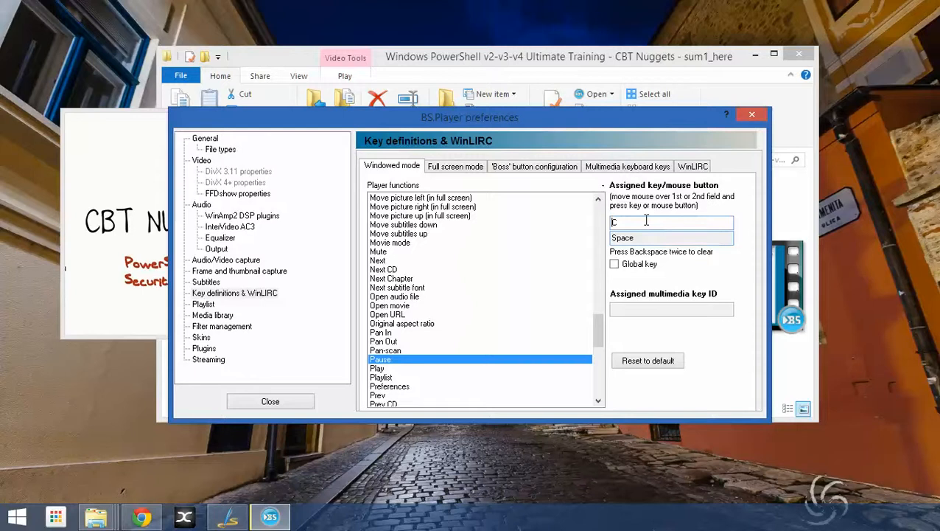
{"action": "left_click", "coordinate": [671, 222]}
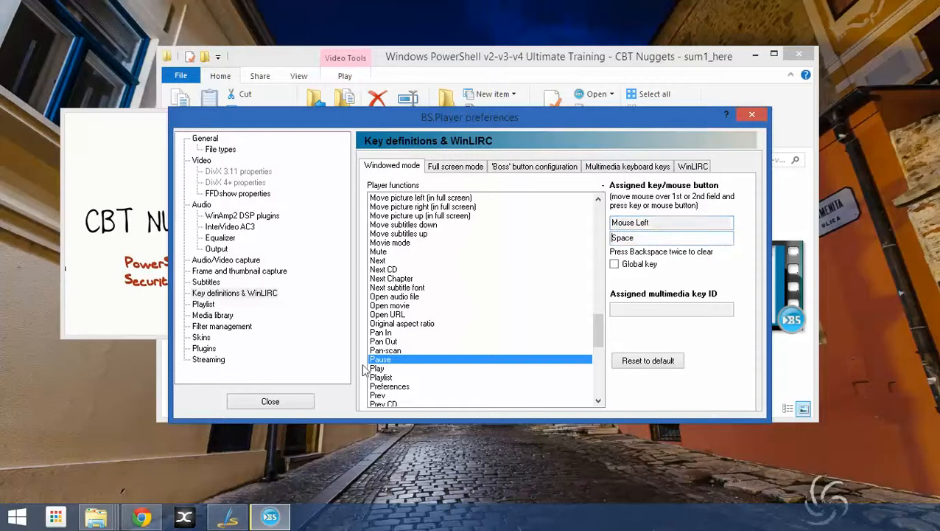
{"action": "left_click", "coordinate": [377, 367]}
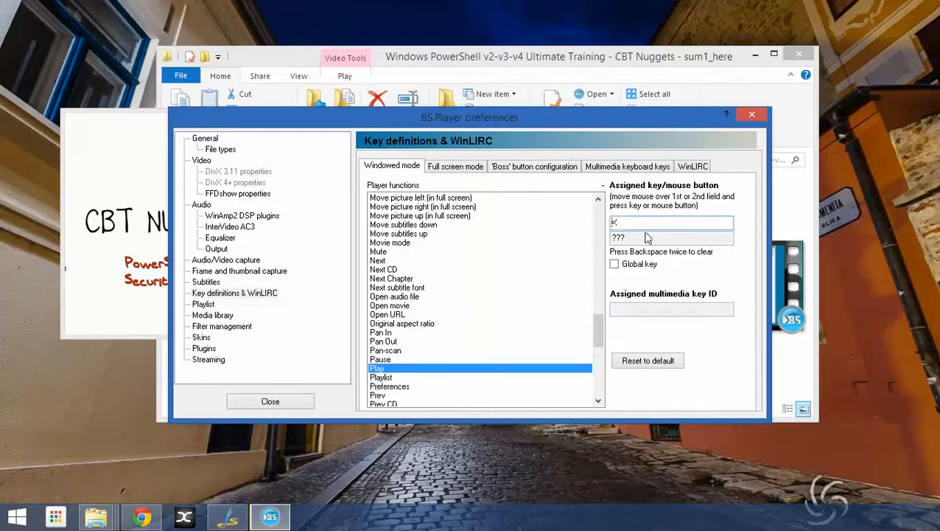
{"action": "left_click", "coordinate": [671, 221]}
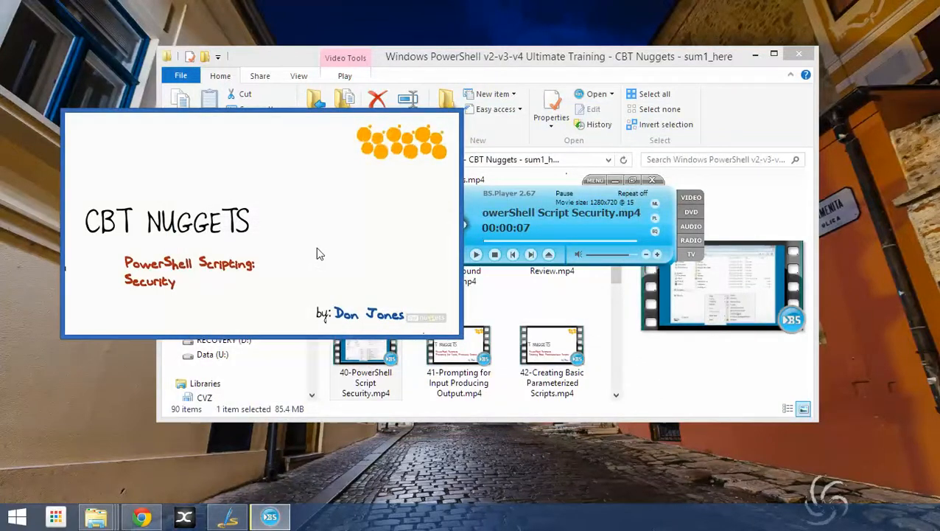
Click the video to resume the lesson, then click again to pause it.
{"action": "left_click", "coordinate": [476, 254]}
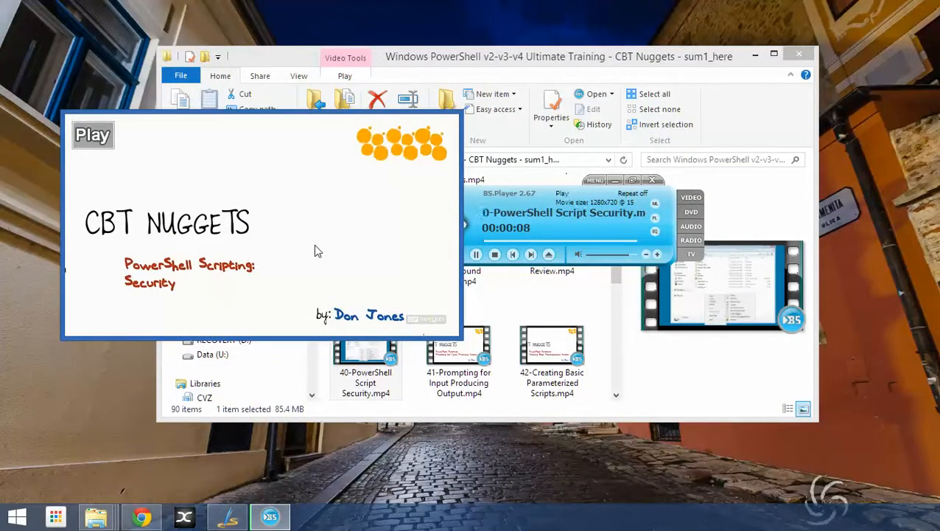
{"action": "left_click", "coordinate": [476, 254]}
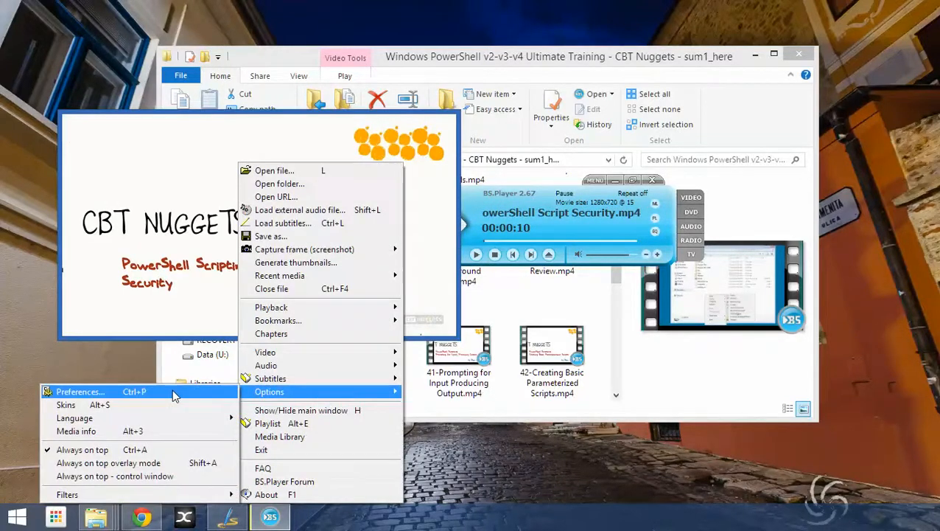
Check that windowed-mode Play carries Mouse Left, then close the preferences.
{"action": "left_click", "coordinate": [80, 391]}
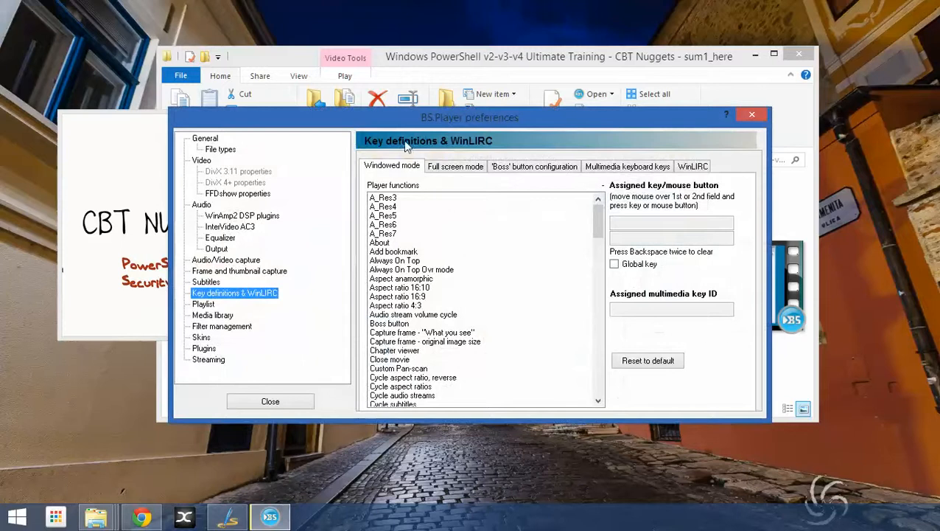
{"action": "scroll", "scroll_direction": "down", "scroll_amount": 3}
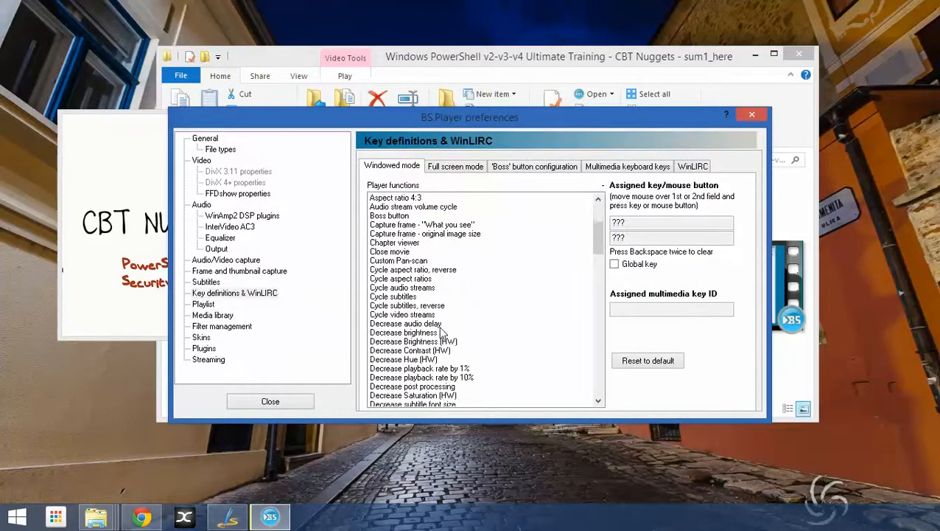
{"action": "scroll", "scroll_direction": "down", "scroll_amount": 3}
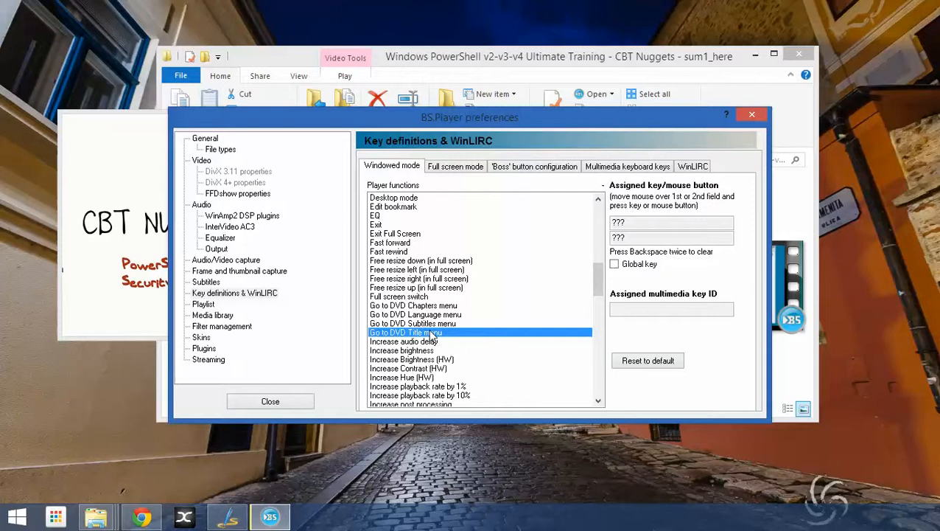
{"action": "scroll", "scroll_direction": "down", "scroll_amount": 3}
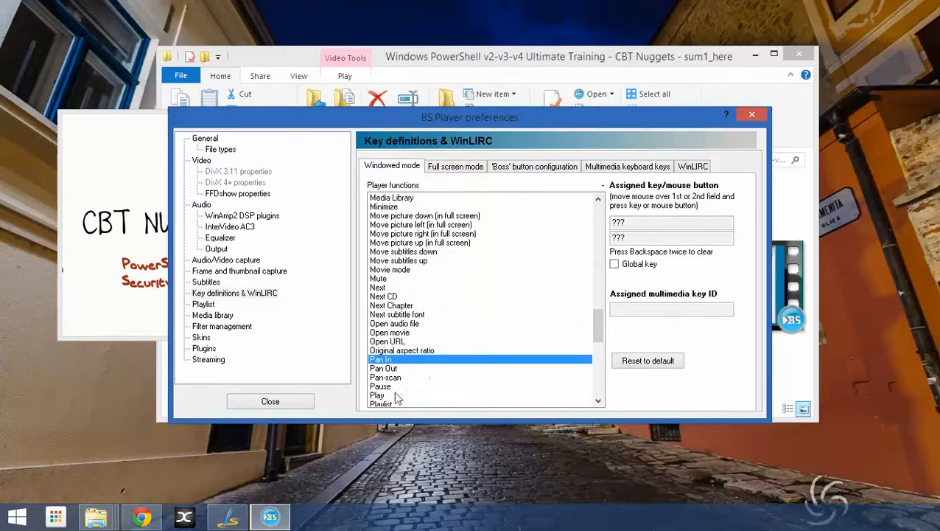
{"action": "left_click", "coordinate": [378, 395]}
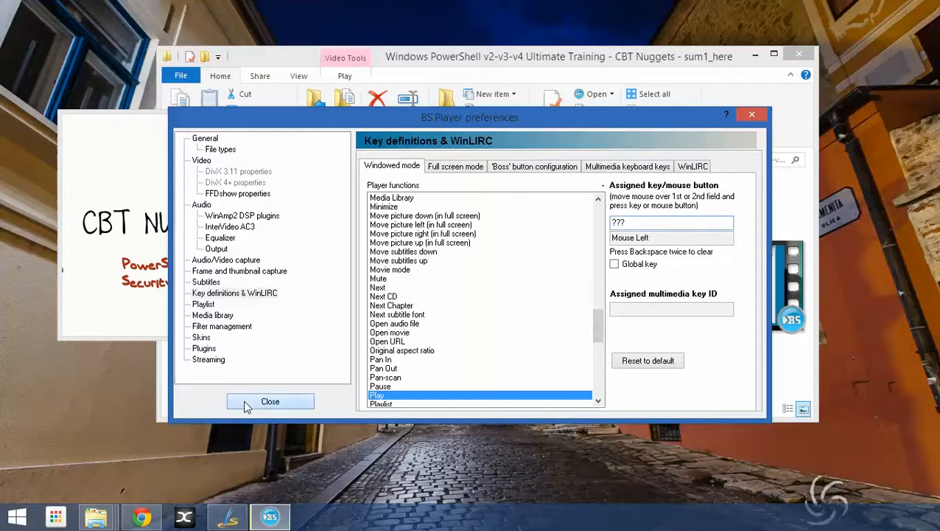
{"action": "left_click", "coordinate": [270, 401]}
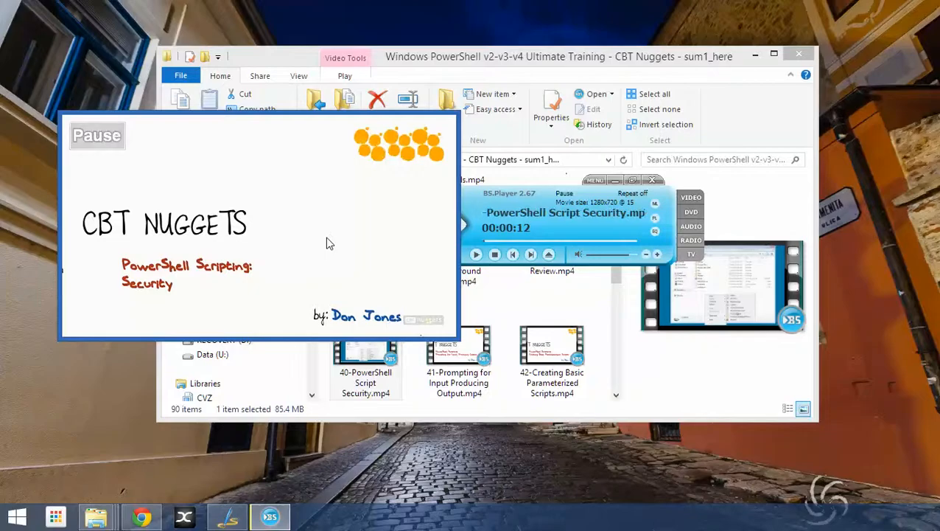
Right-click the video to reach Options > Preferences for key definitions.
{"action": "right_click", "coordinate": [328, 244]}
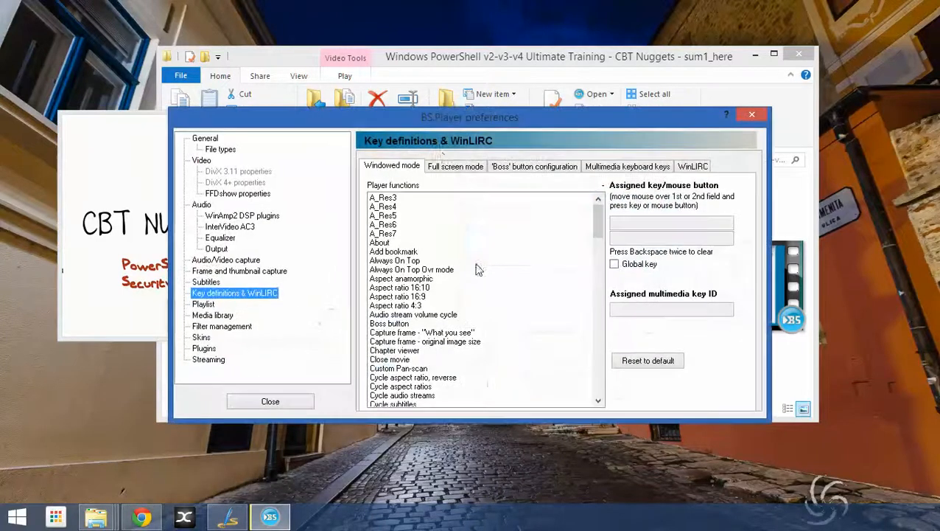
Assign Mouse Left to Pause under Full screen mode and close the preferences.
{"action": "left_click", "coordinate": [455, 166]}
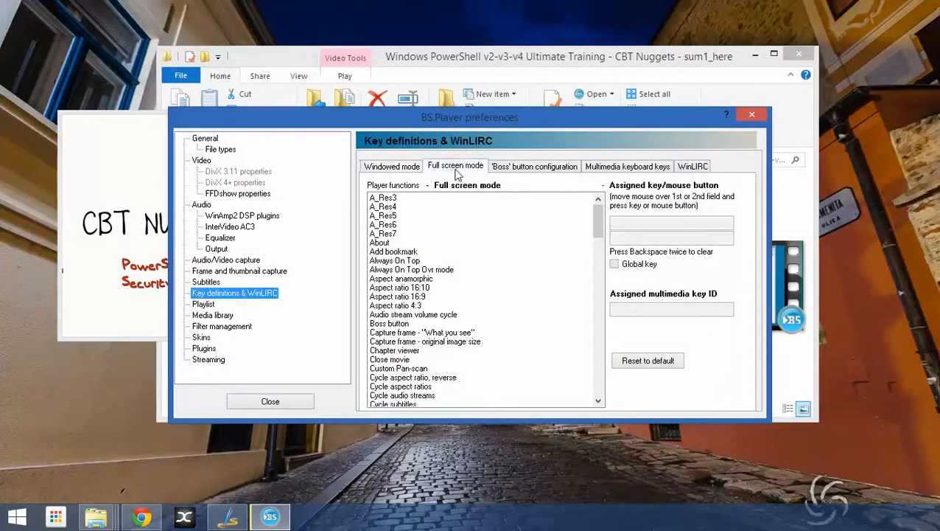
{"action": "left_click", "coordinate": [381, 394]}
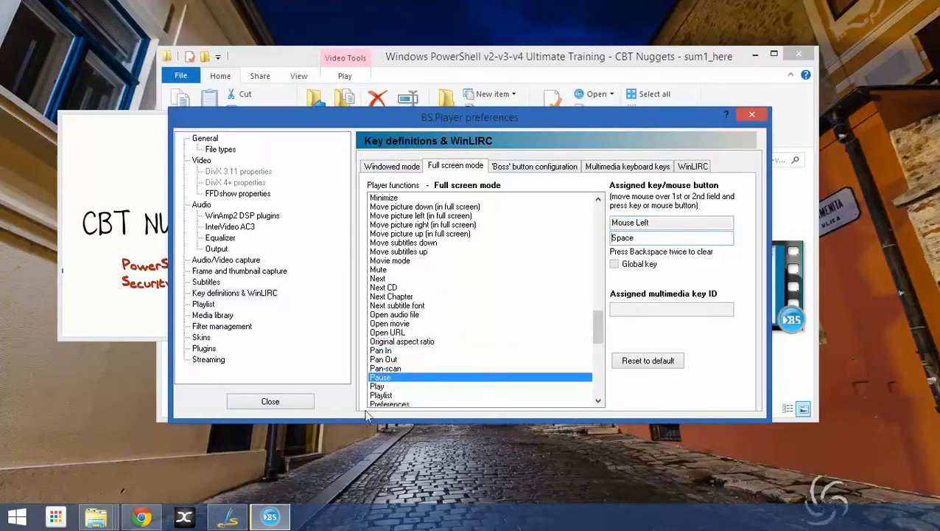
{"action": "left_click", "coordinate": [377, 385]}
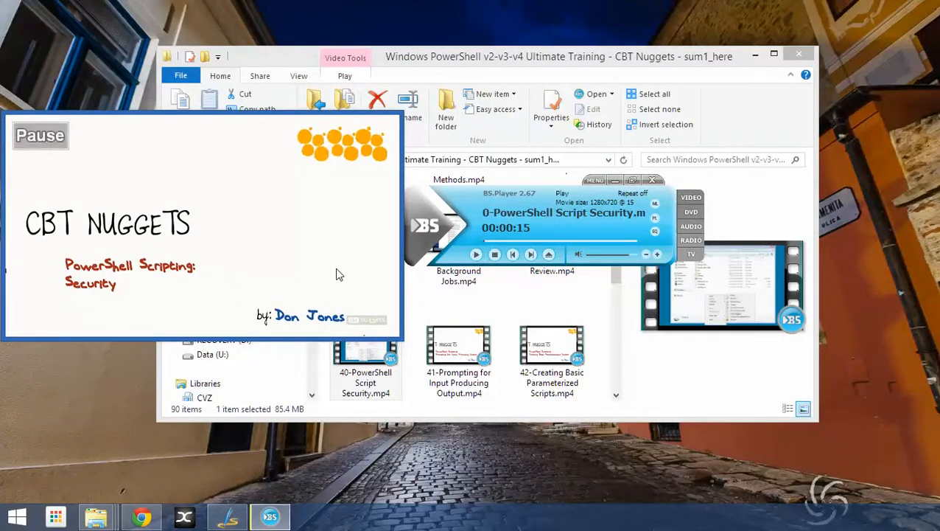
Click the video to pause the lesson at 15 seconds.
{"action": "left_click", "coordinate": [476, 254]}
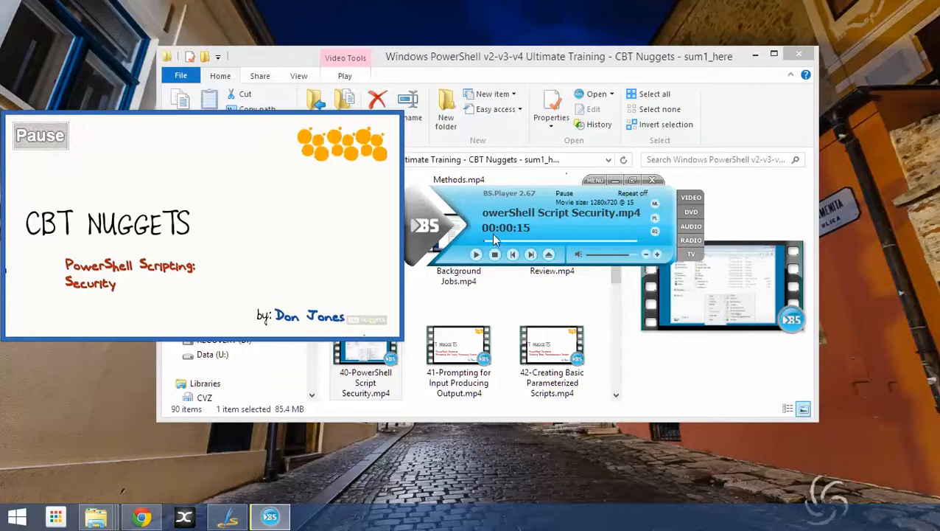